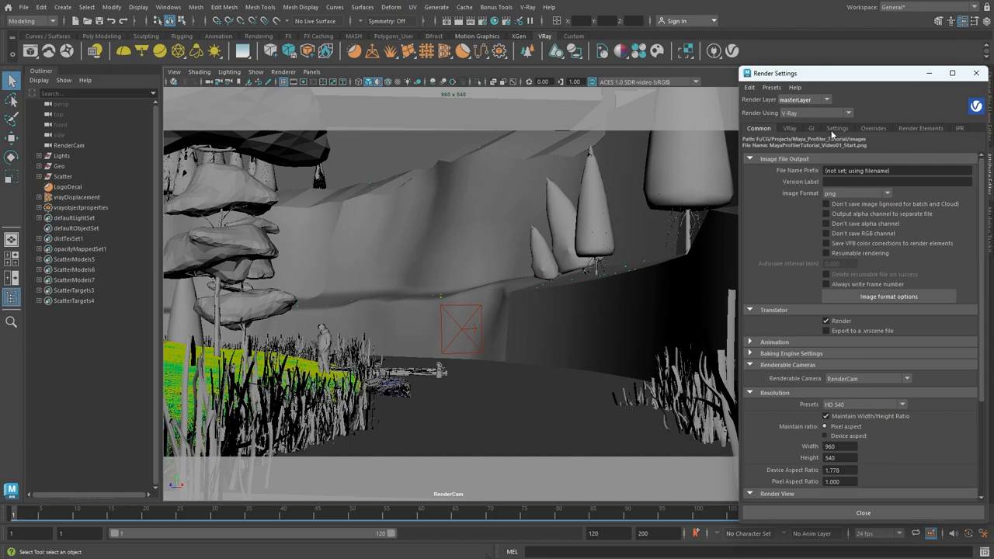
Step: Set the V-Ray Profiler mode to All under Settings > System in Render Settings
click(837, 127)
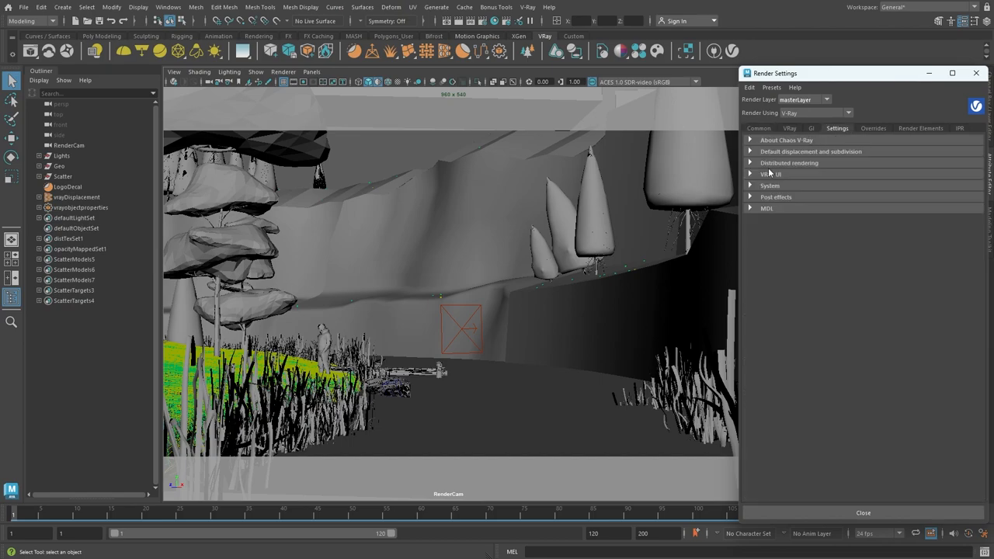
click(770, 187)
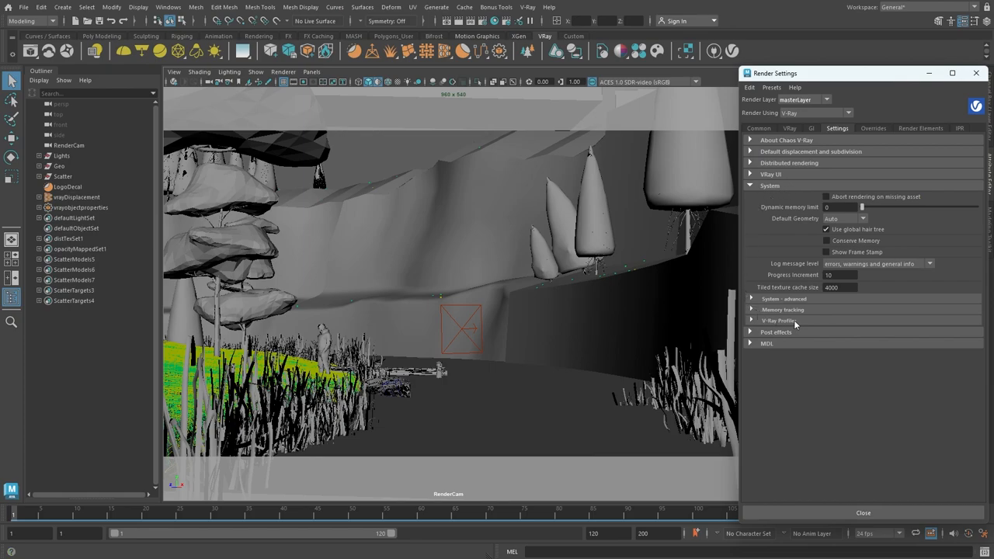
click(779, 319)
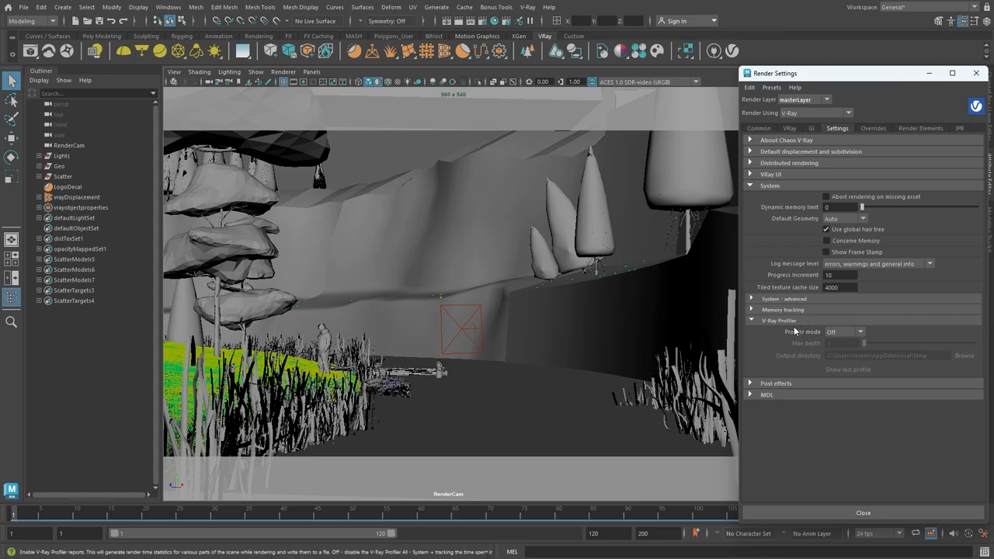
click(843, 332)
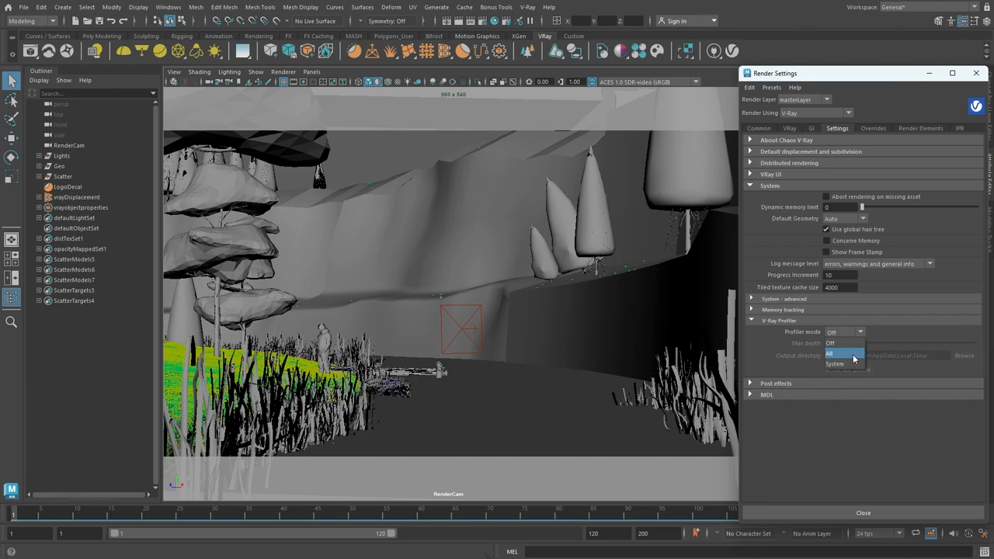
click(829, 354)
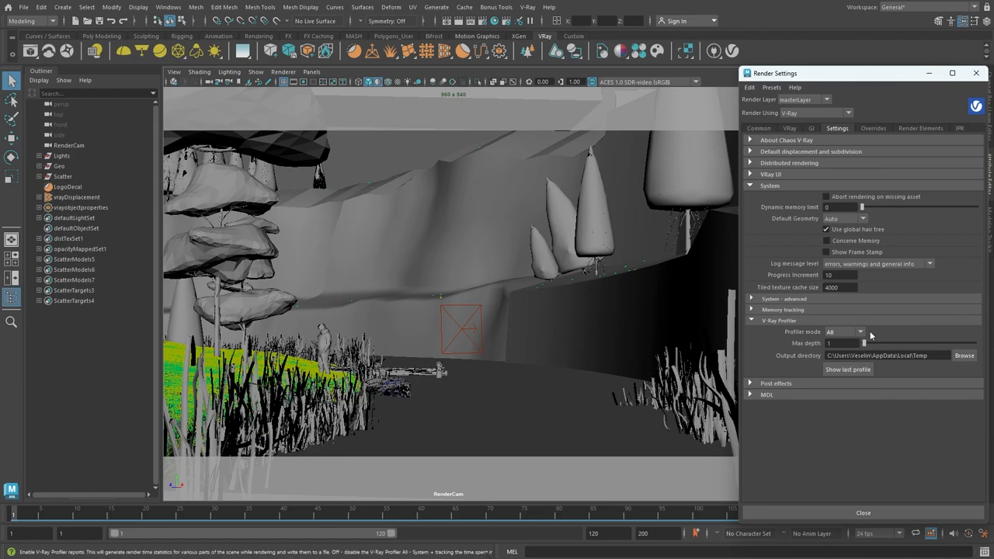
mouse_move(871, 326)
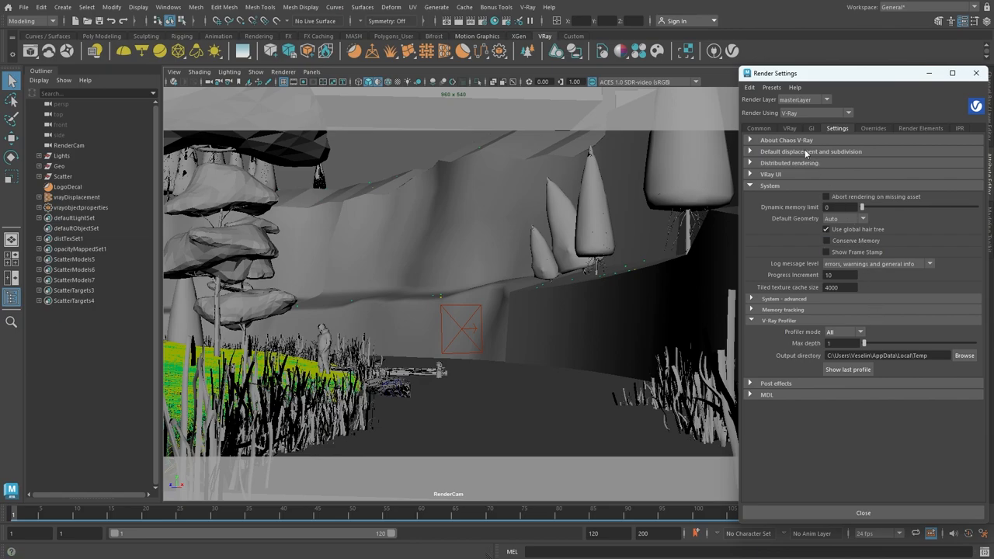
Step: Glance at the image sampler settings, then start a V-Ray render of the scene
click(789, 127)
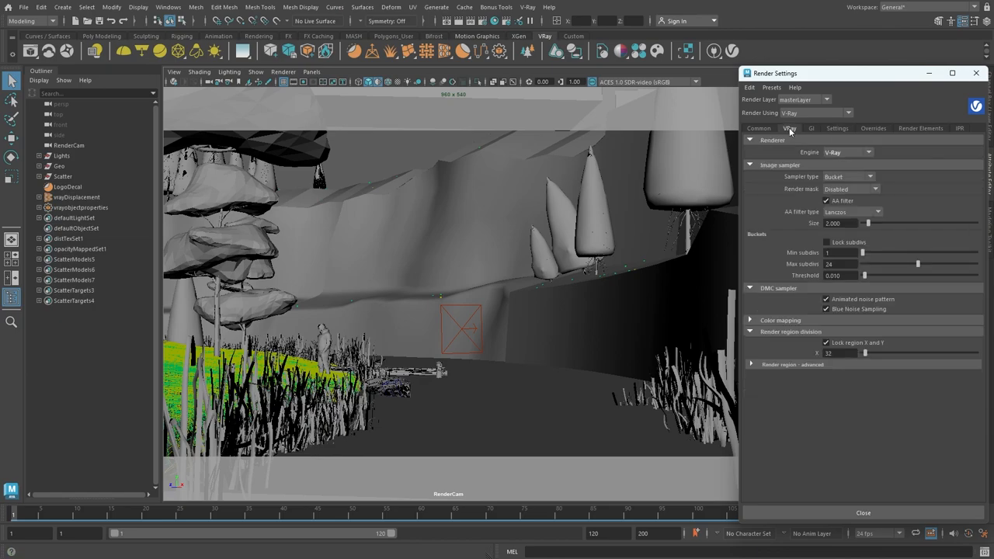
mouse_move(815, 173)
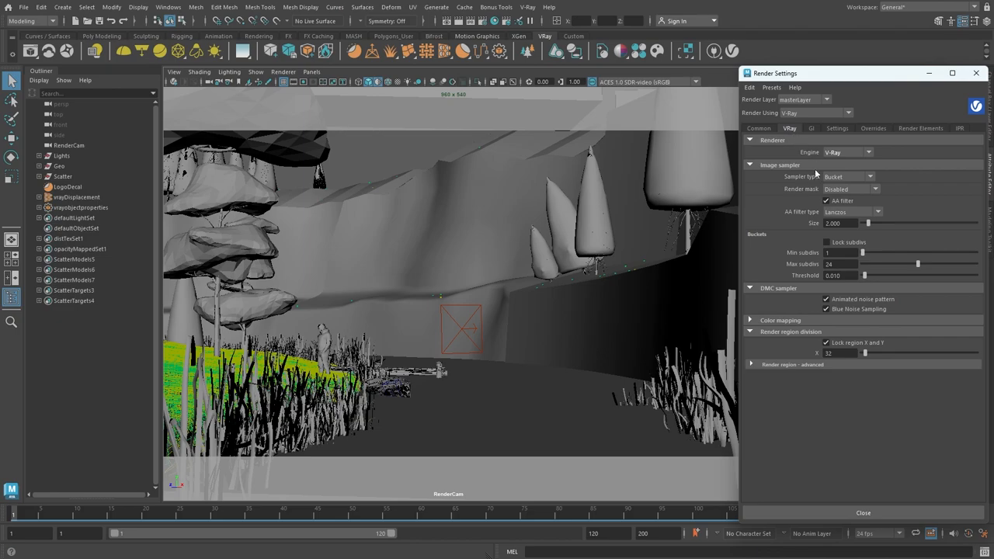
mouse_move(838, 135)
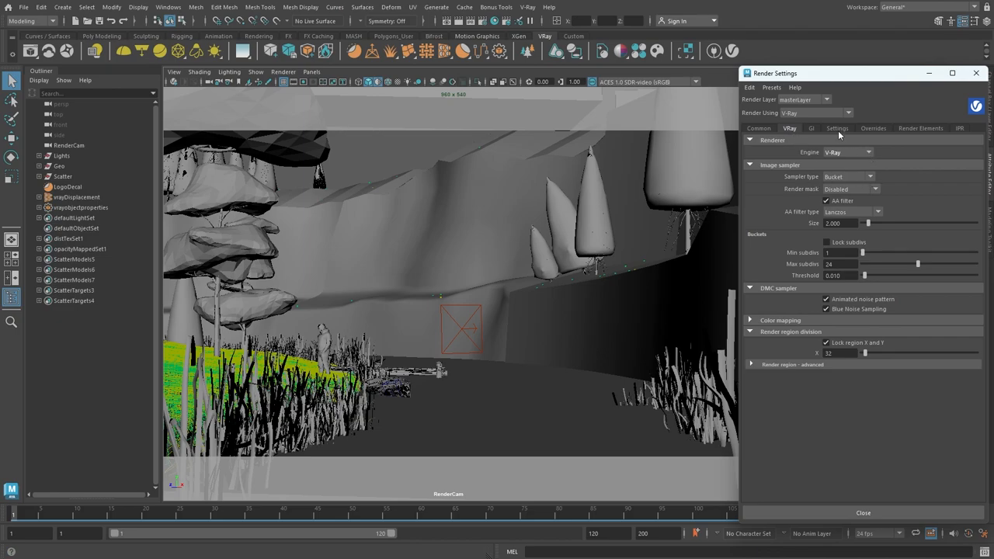
click(837, 127)
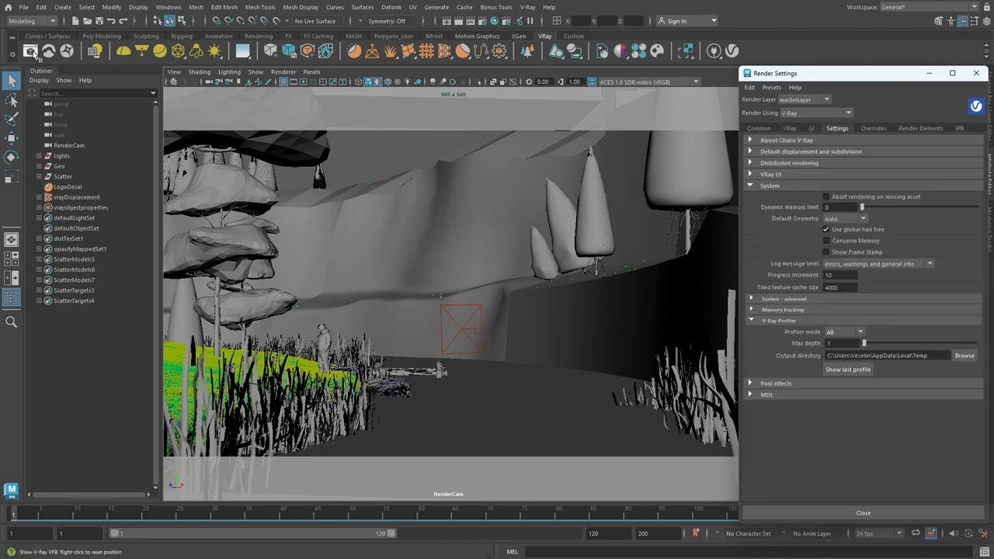
click(31, 51)
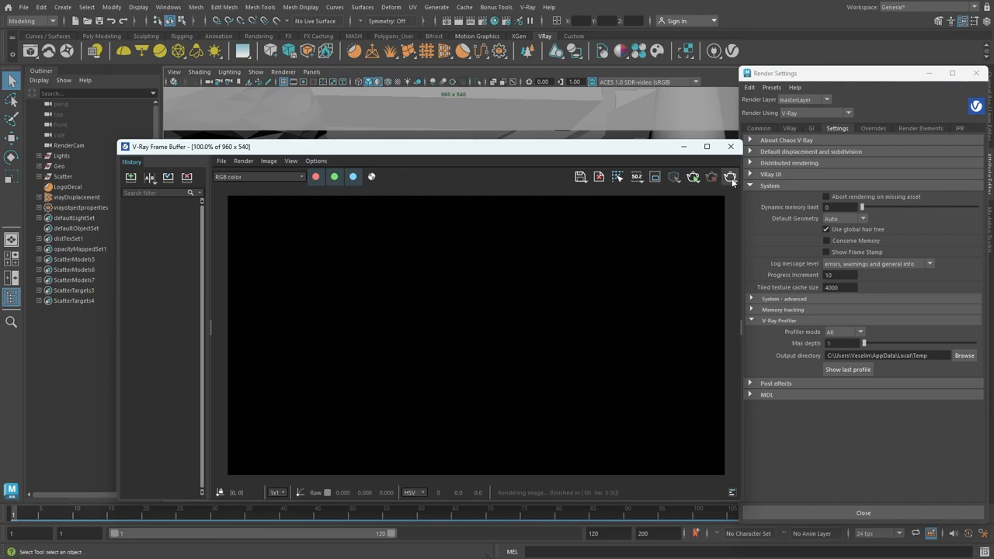
Step: After the lake render finishes, show the last V-Ray profile in the browser
click(729, 177)
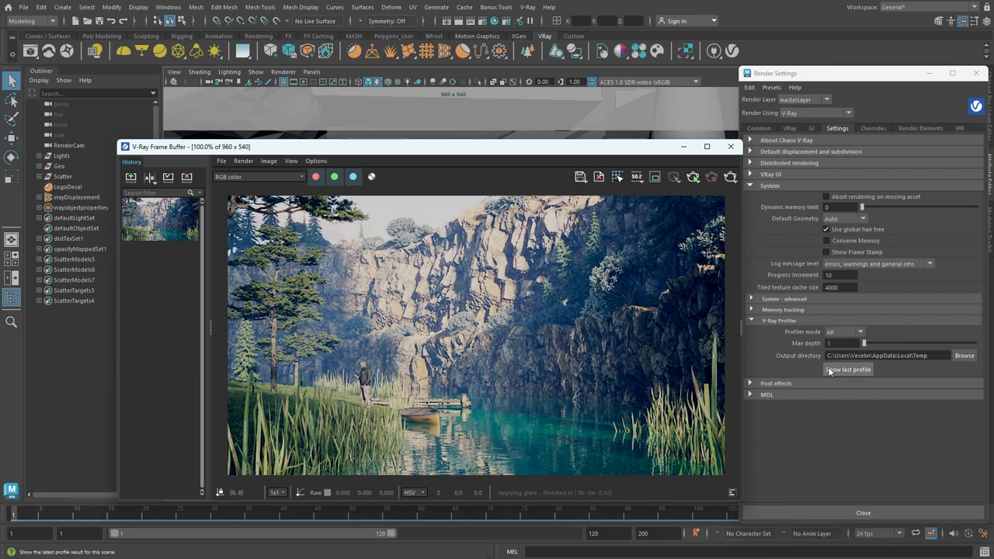
click(847, 370)
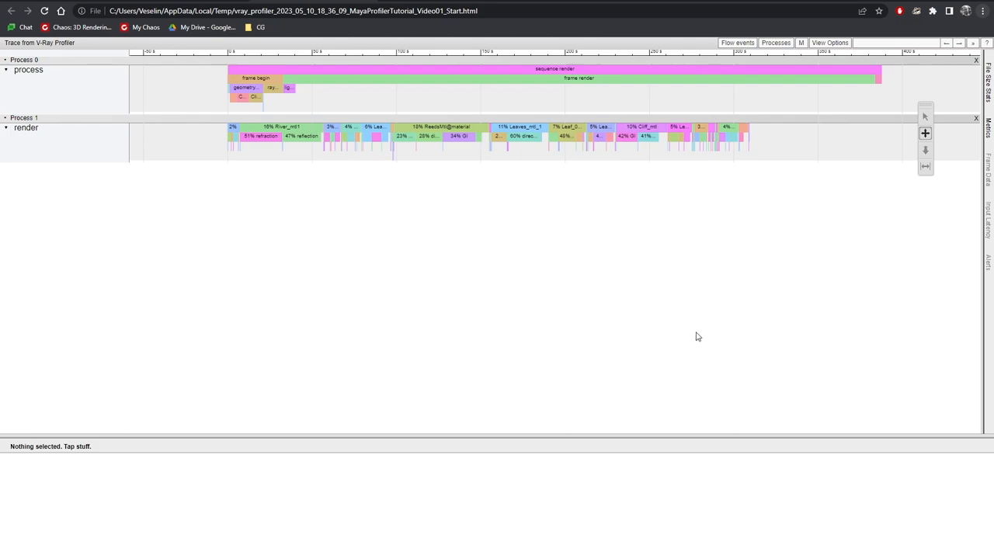
mouse_move(304, 55)
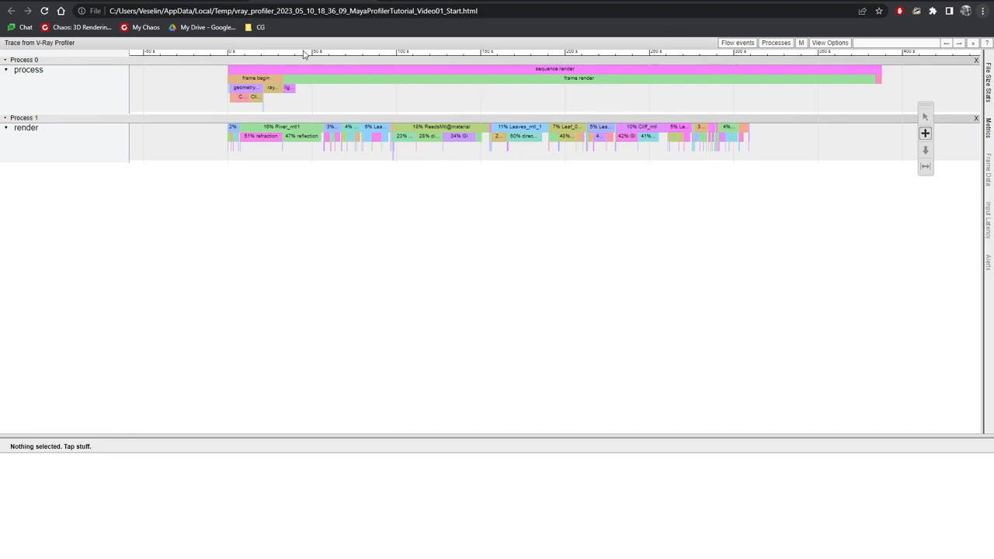
mouse_move(511, 59)
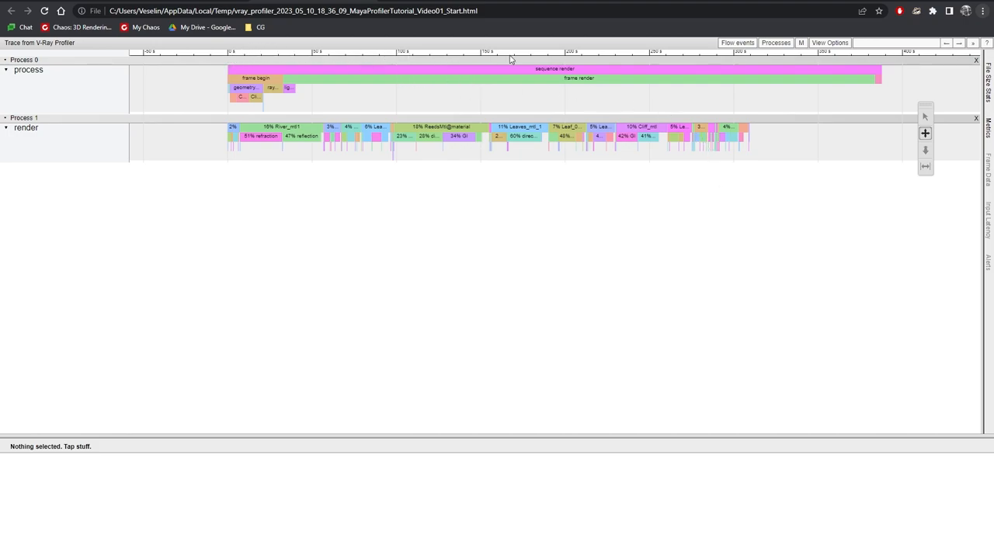
mouse_move(884, 60)
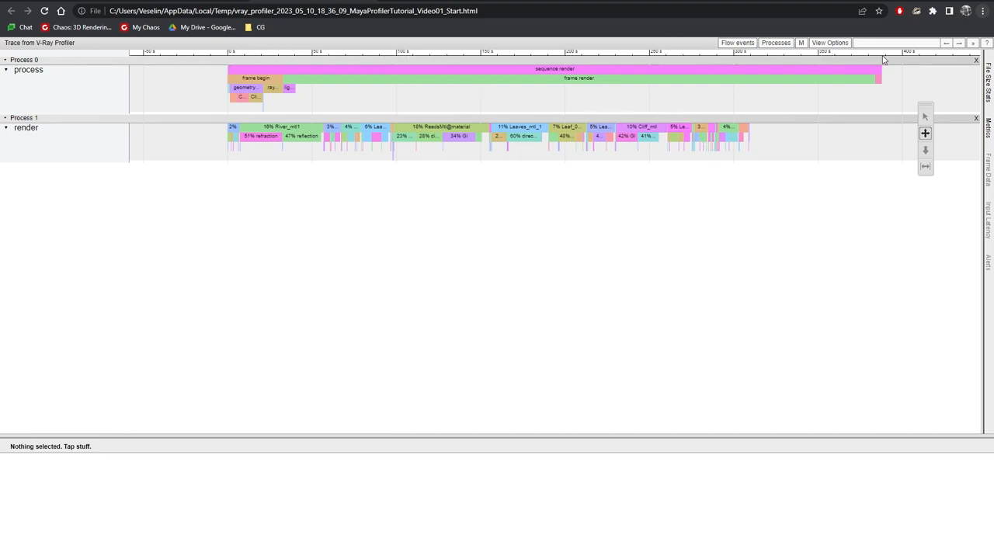
mouse_move(825, 180)
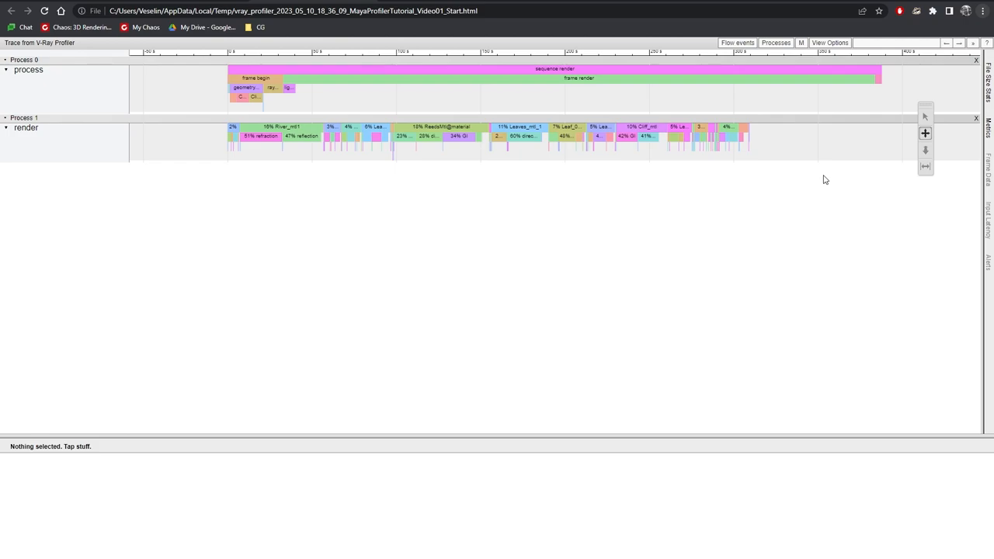
mouse_move(817, 178)
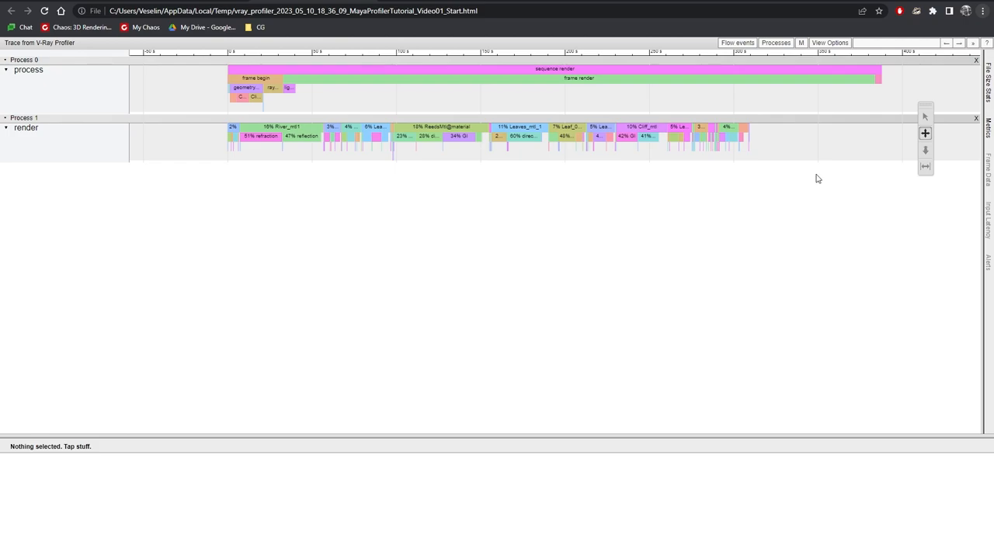
mouse_move(285, 84)
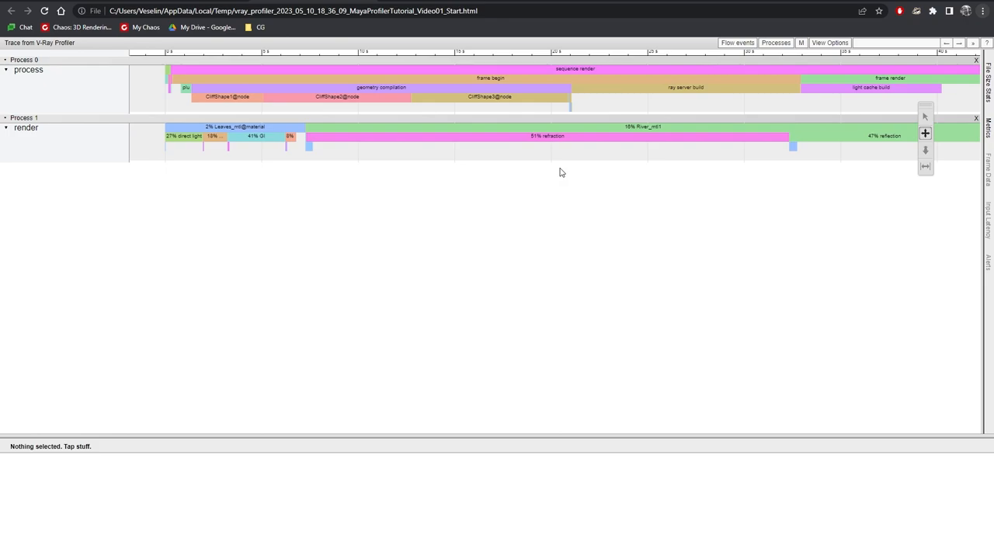
mouse_move(190, 103)
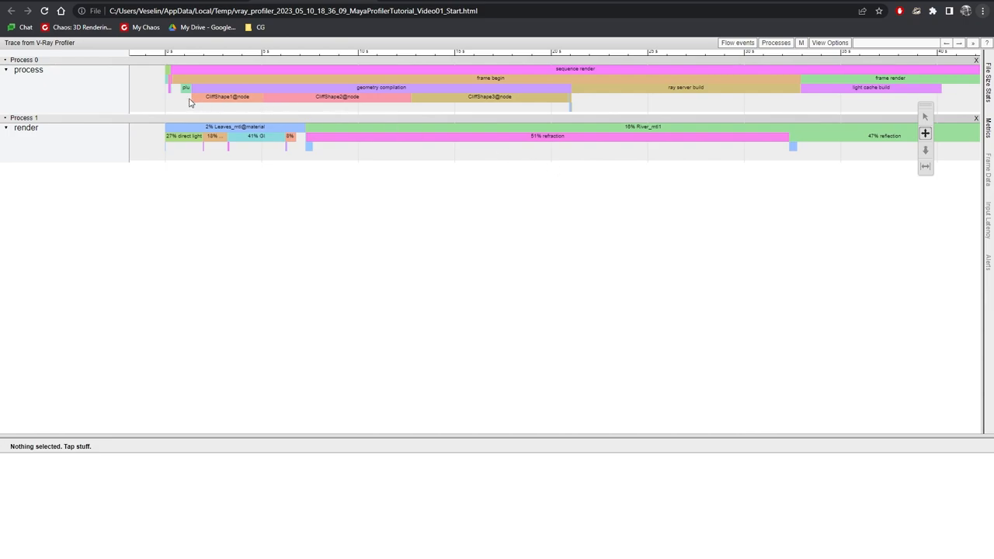
mouse_move(169, 84)
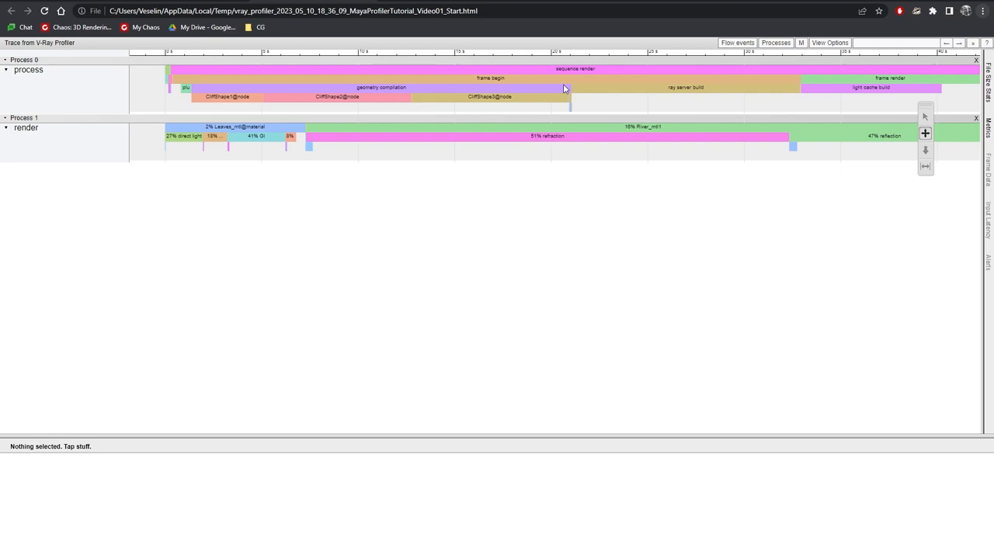
mouse_move(882, 95)
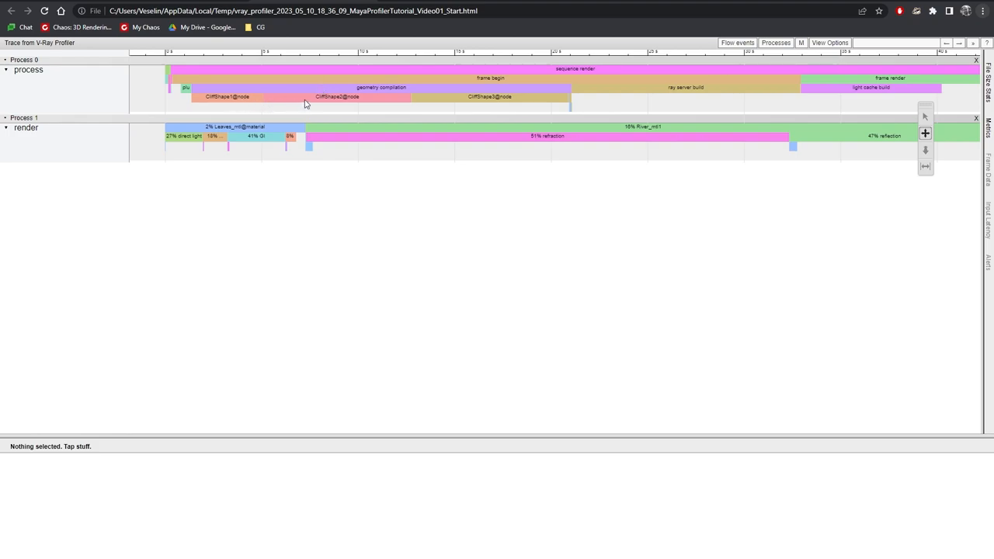
mouse_move(482, 102)
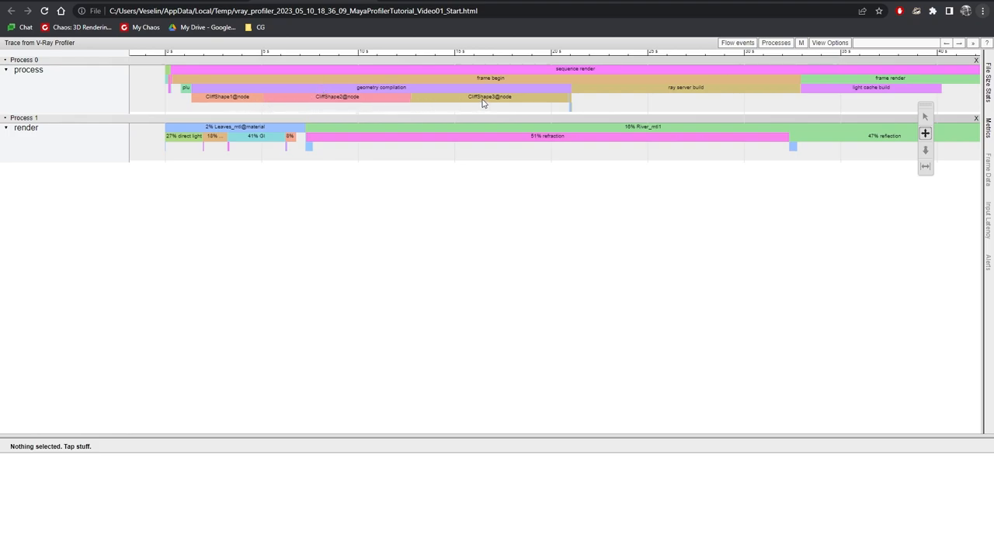
mouse_move(556, 186)
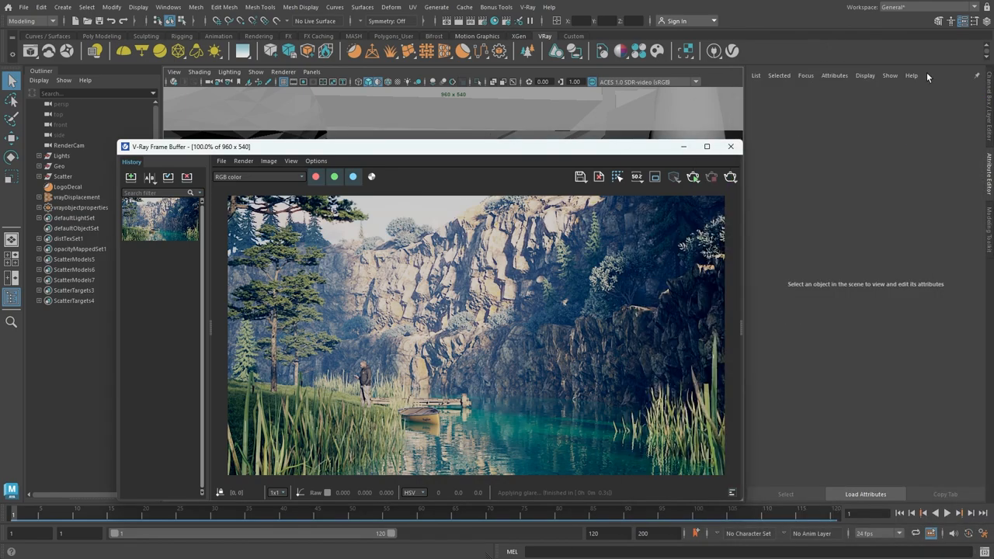
Step: Reduce the Max subdivs in Extra V-Ray Attributes on CliffShape2 and CliffShape1
click(729, 146)
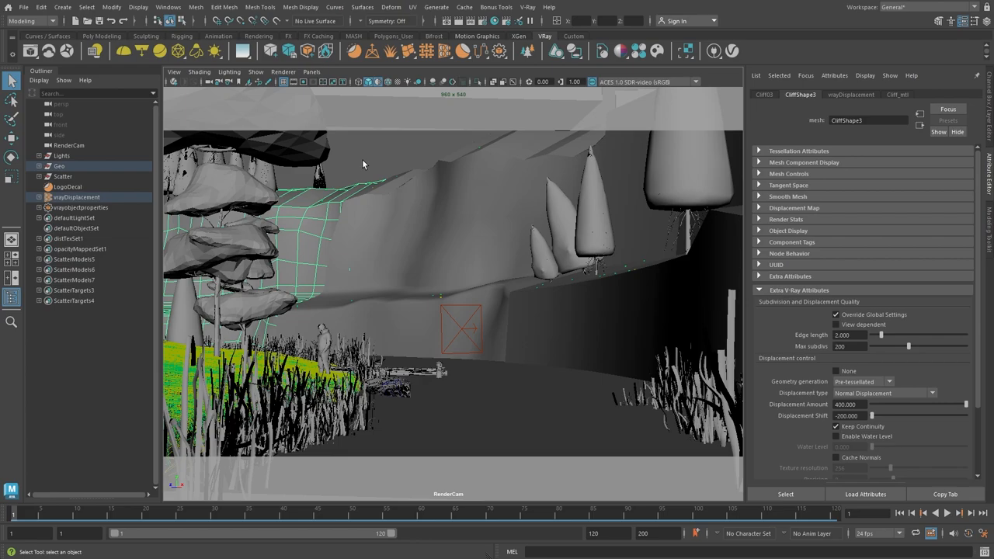
mouse_move(797, 308)
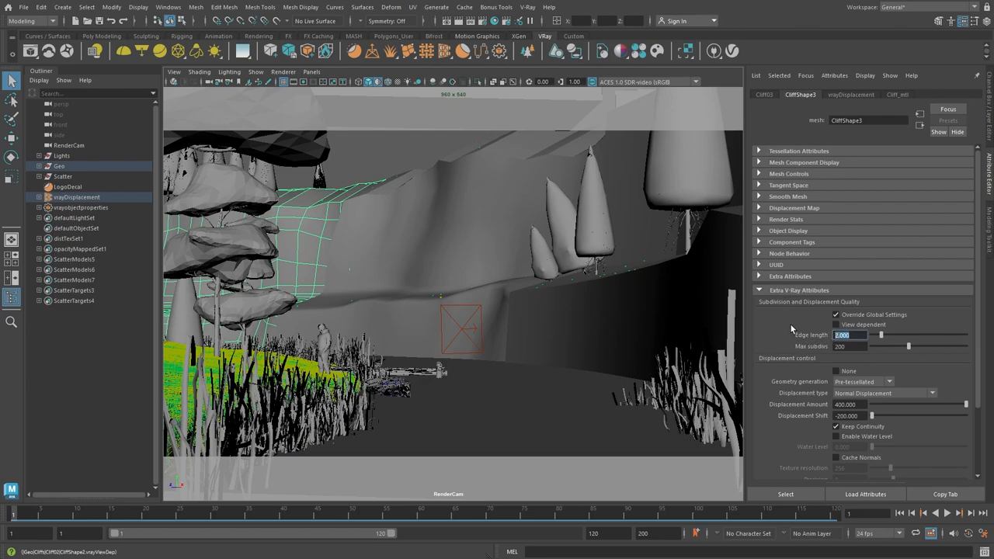
mouse_move(854, 339)
text(4.000)
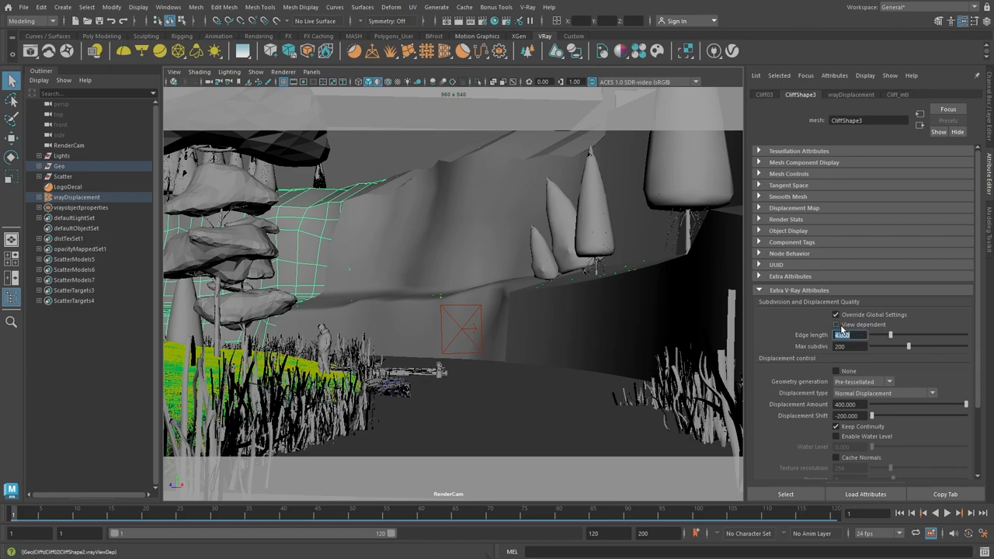
click(835, 325)
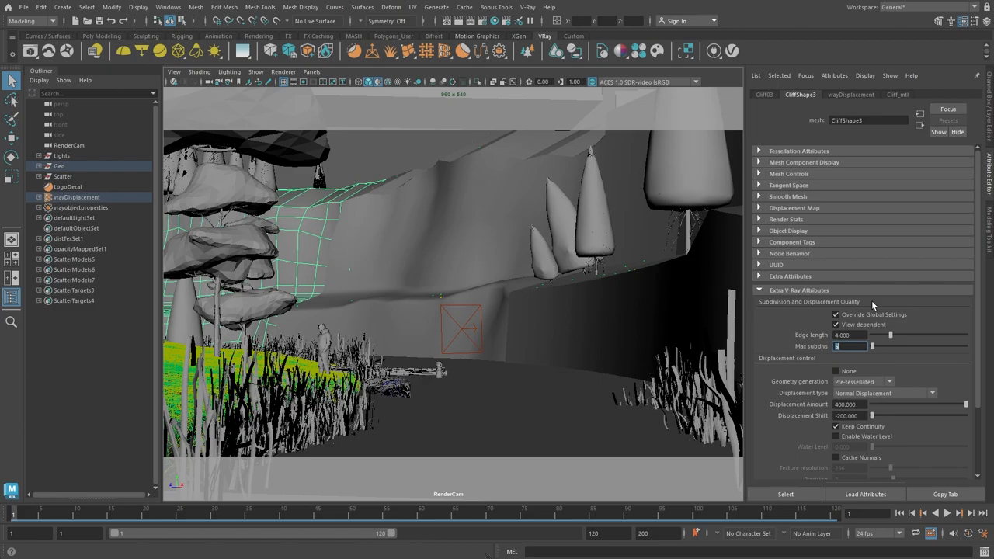
mouse_move(460, 220)
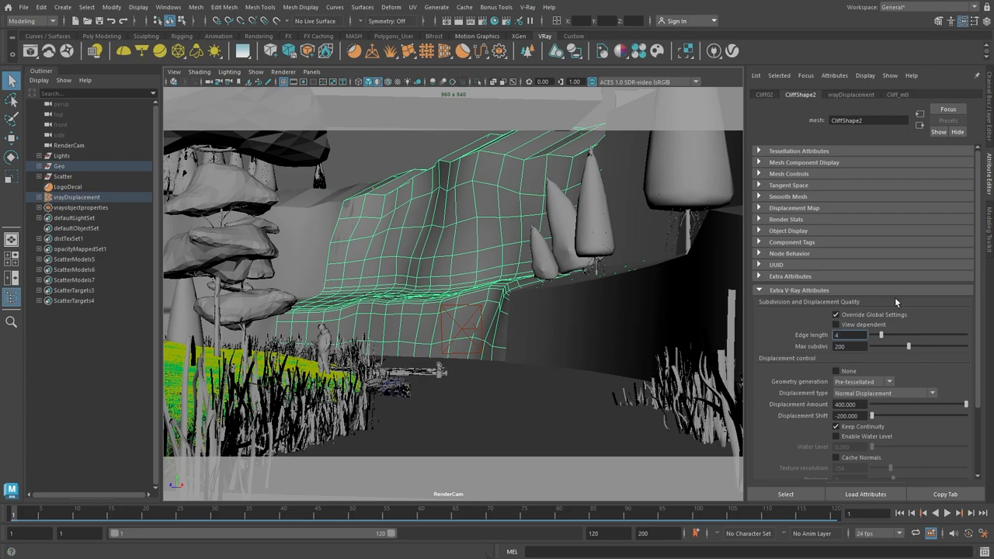
click(851, 336)
text(10)
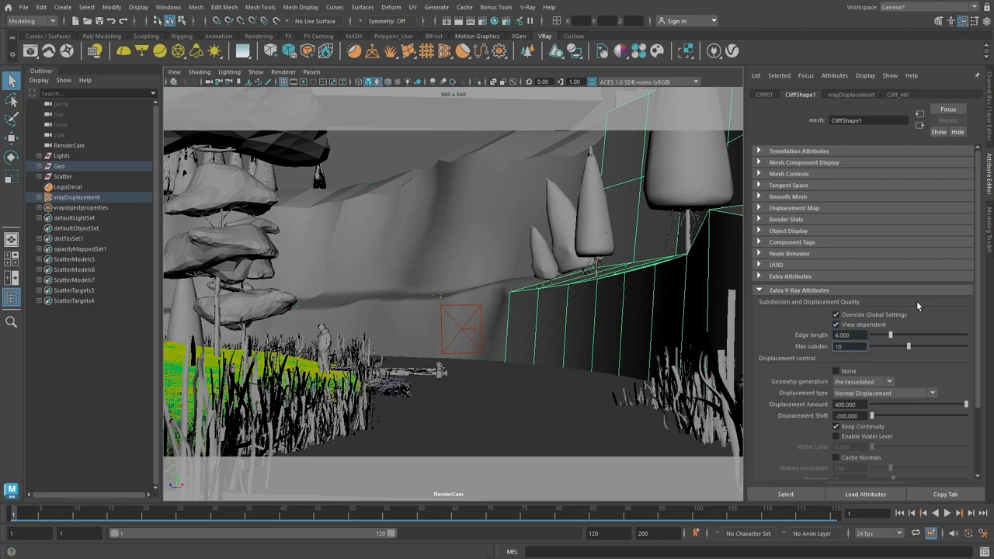
click(847, 345)
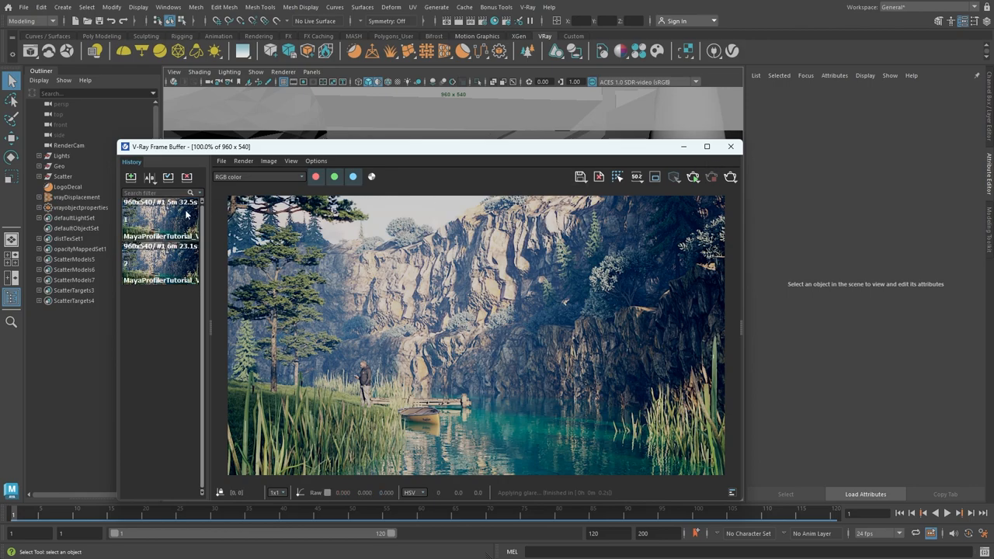
mouse_move(170, 208)
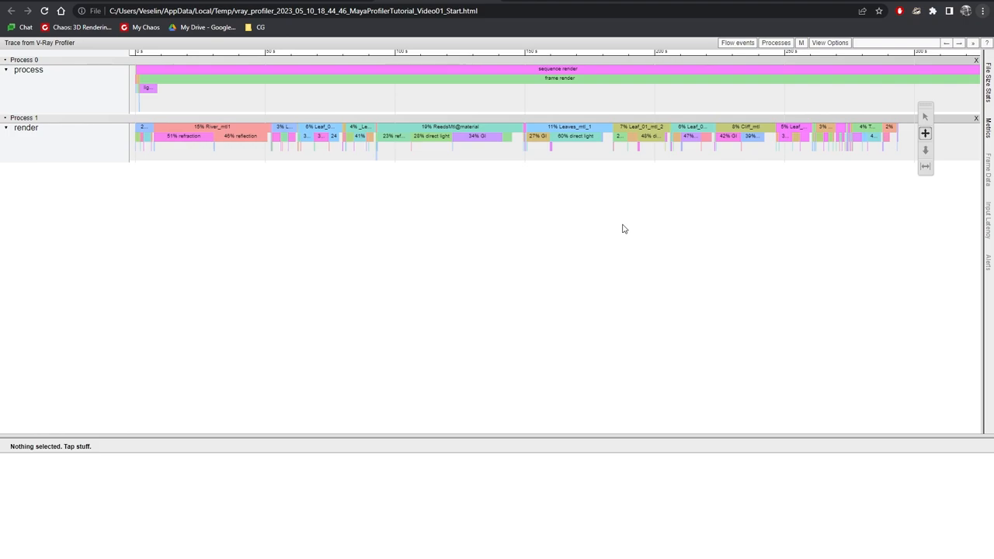
mouse_move(627, 227)
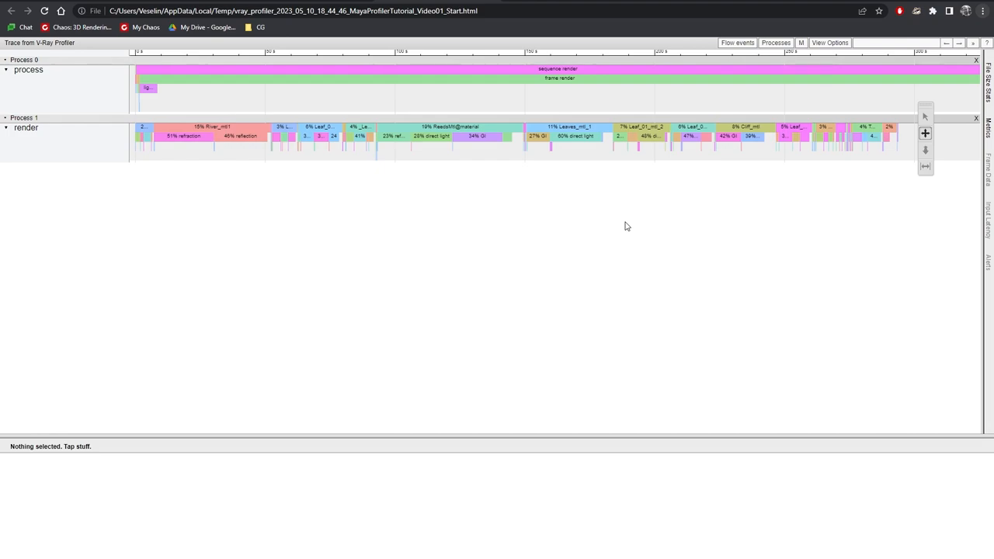
mouse_move(236, 105)
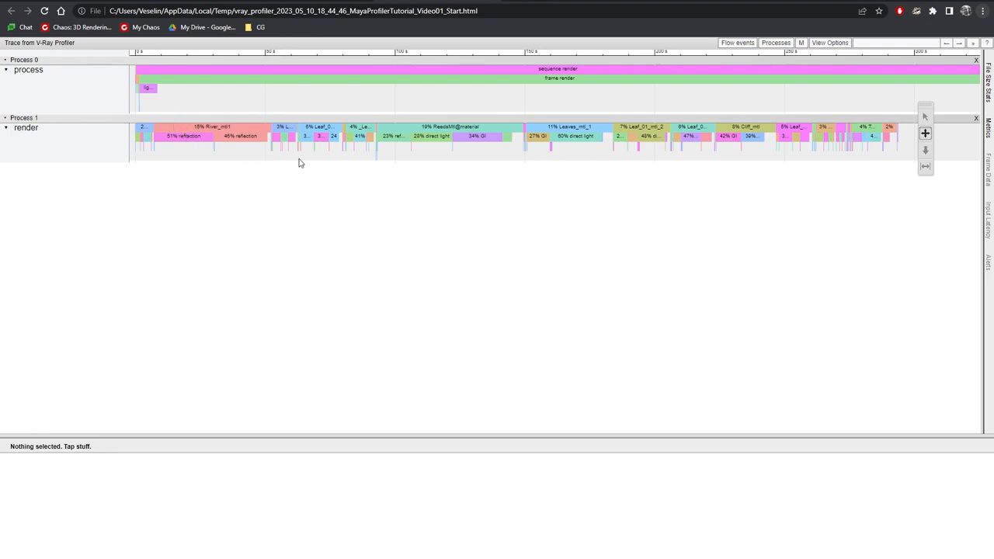
mouse_move(344, 165)
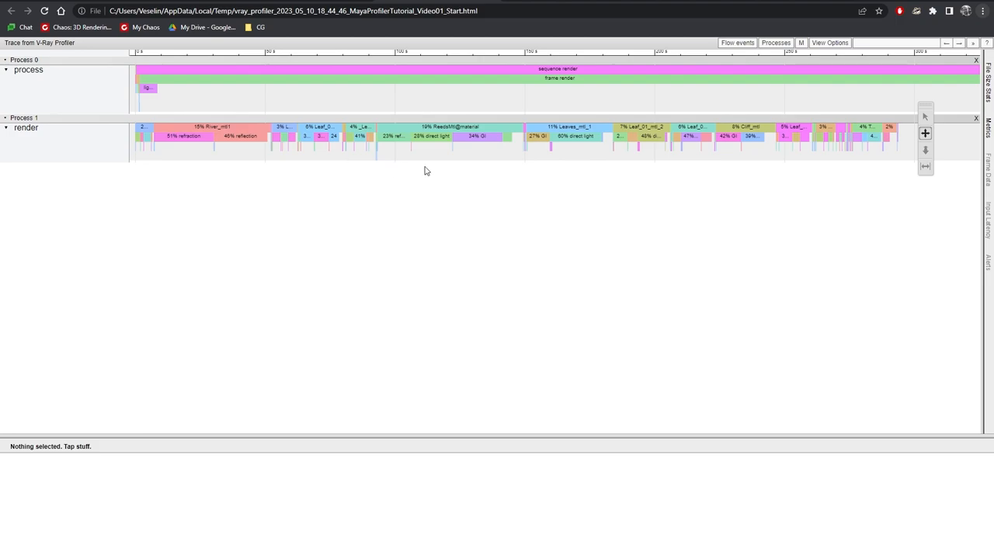
mouse_move(505, 122)
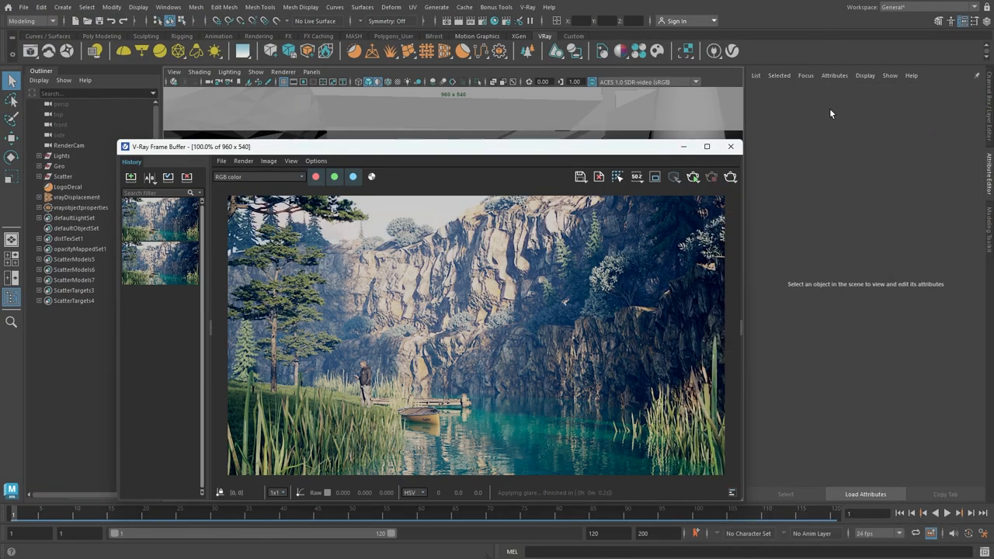
Step: Close the V-Ray Frame Buffer to return to the viewport with the reeds
click(729, 146)
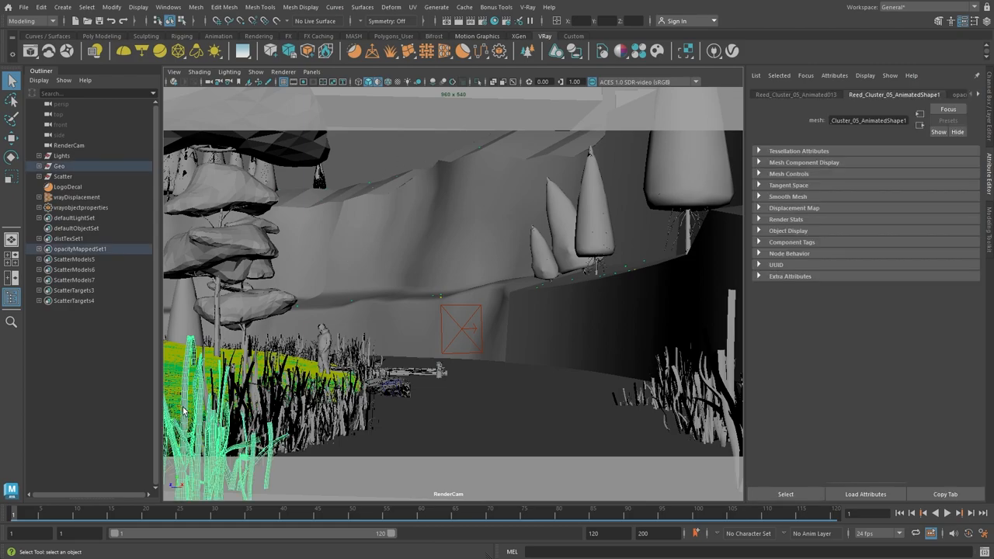
mouse_move(360, 165)
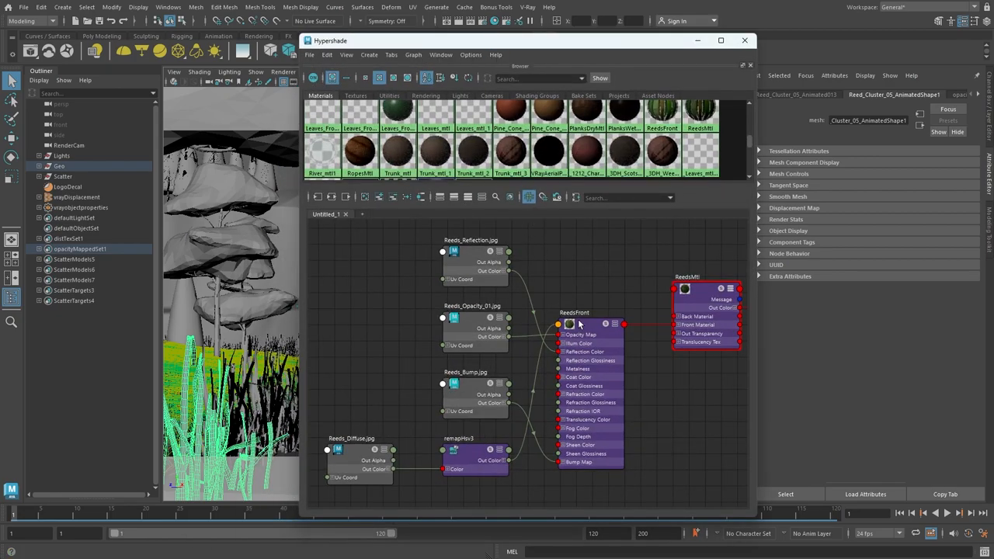
click(574, 312)
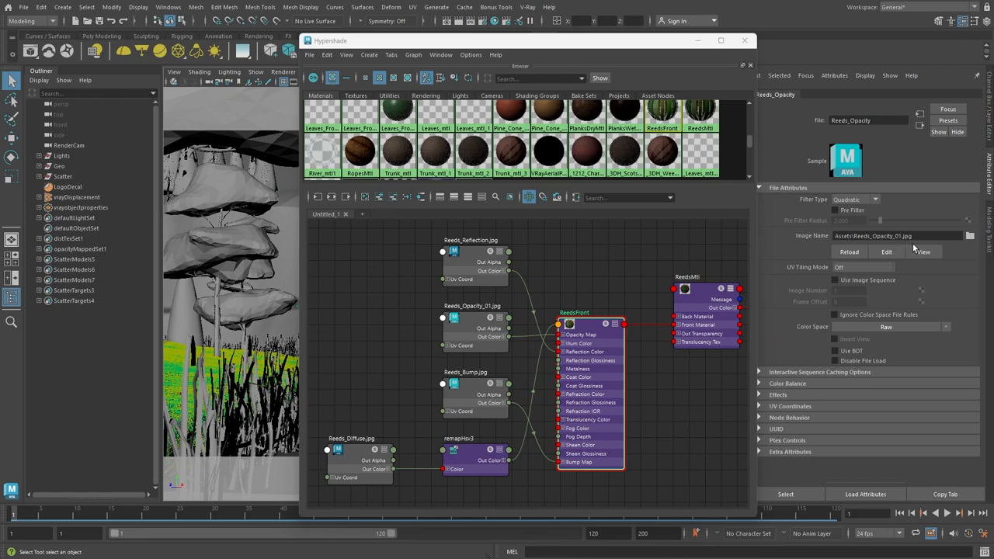
click(922, 252)
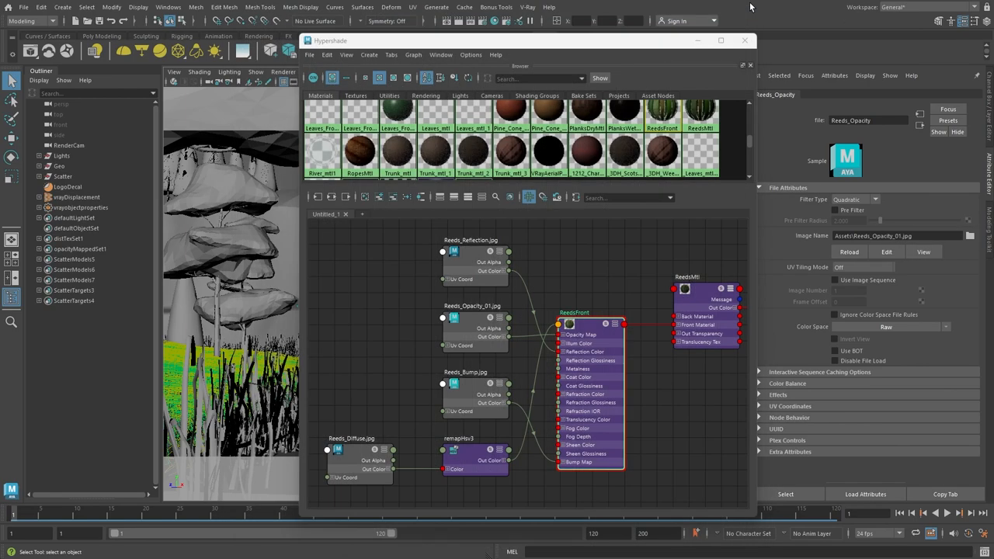
click(745, 40)
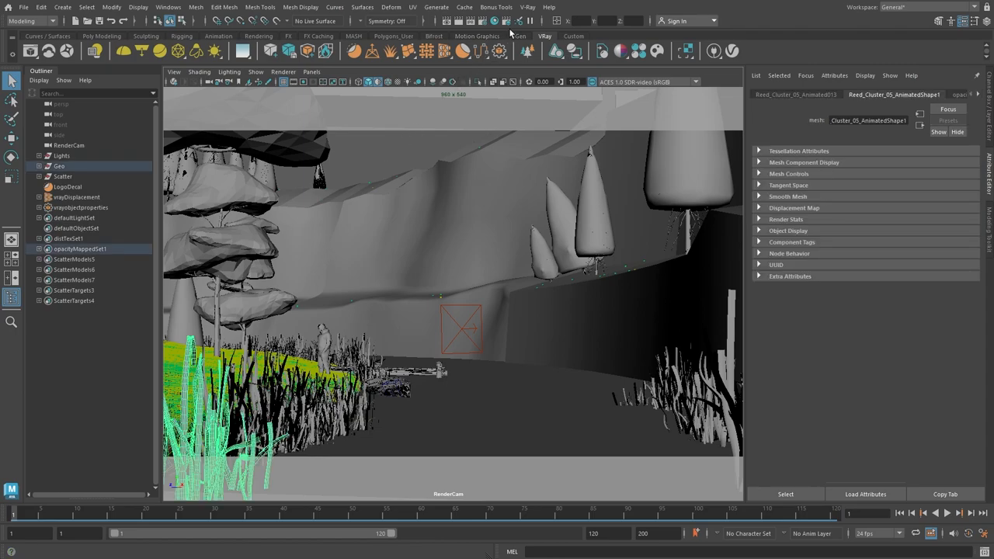
Step: Launch Opacity Cutout from the V-Ray > Tools menu for the selected reeds
click(528, 7)
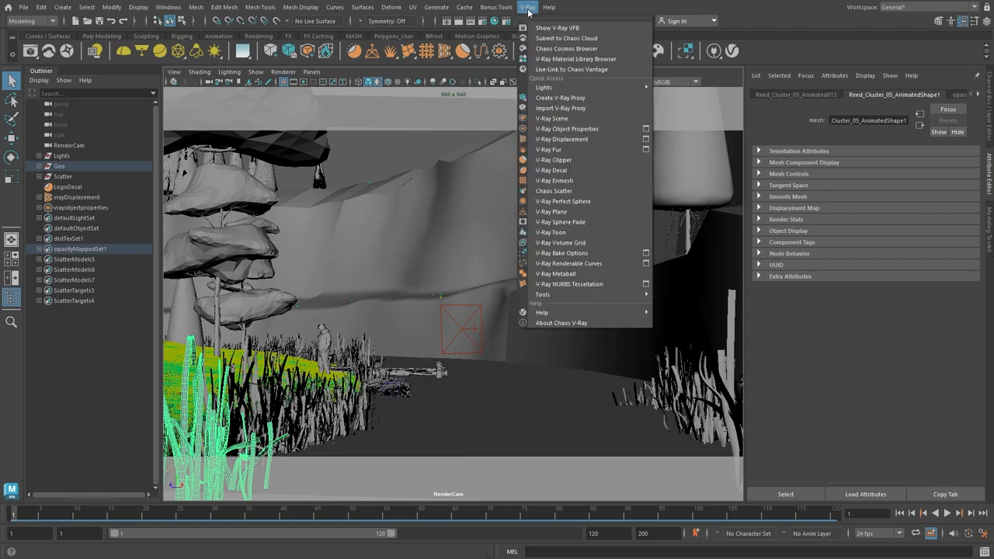
mouse_move(541, 295)
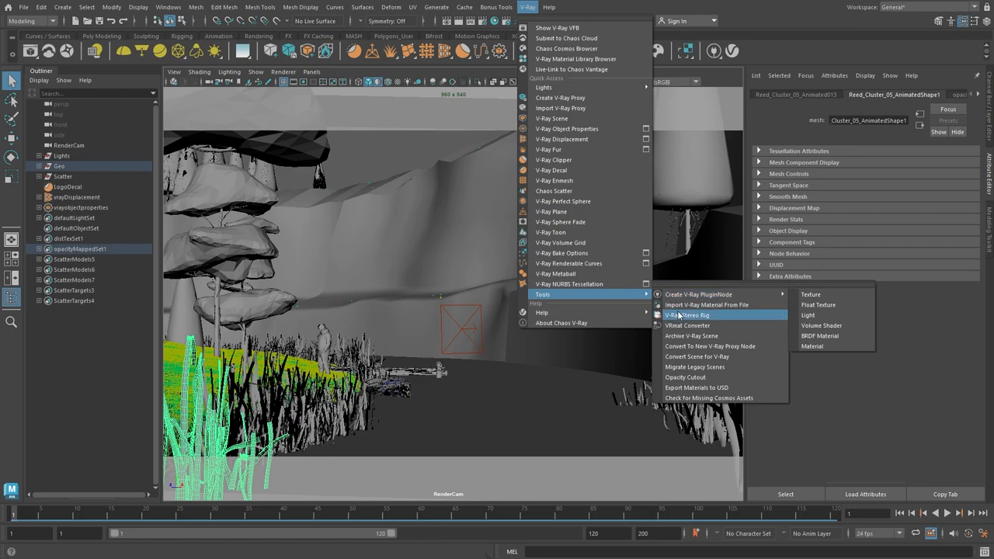
mouse_move(716, 378)
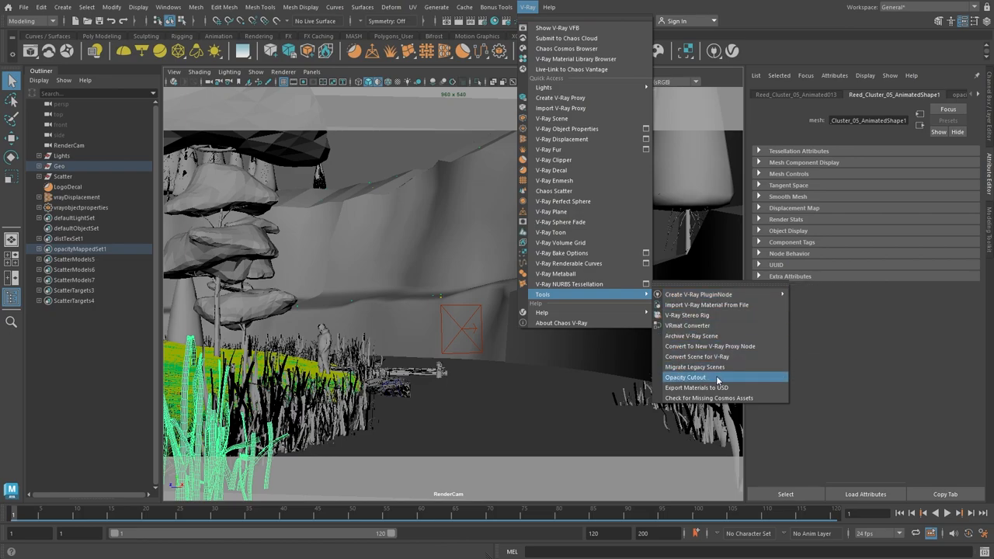
click(684, 377)
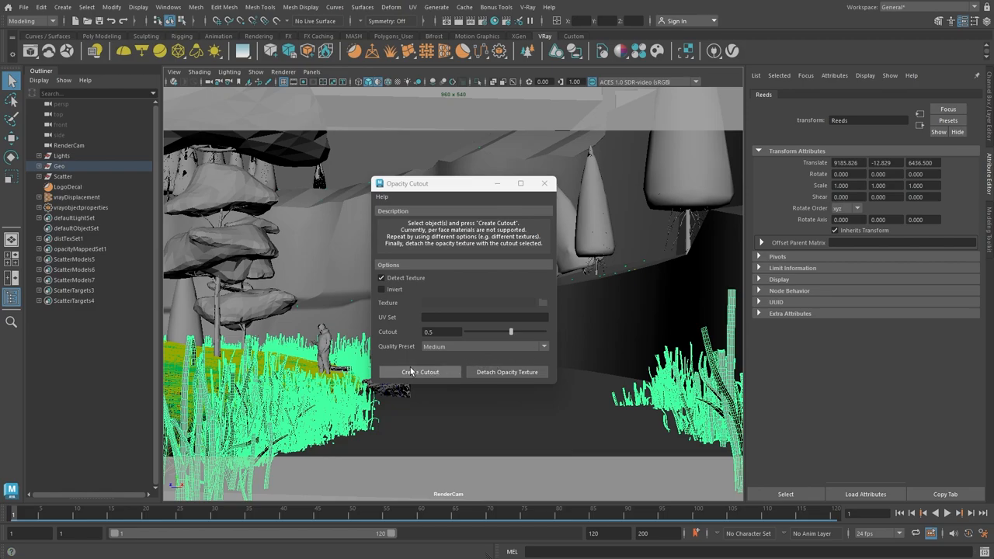
mouse_move(431, 378)
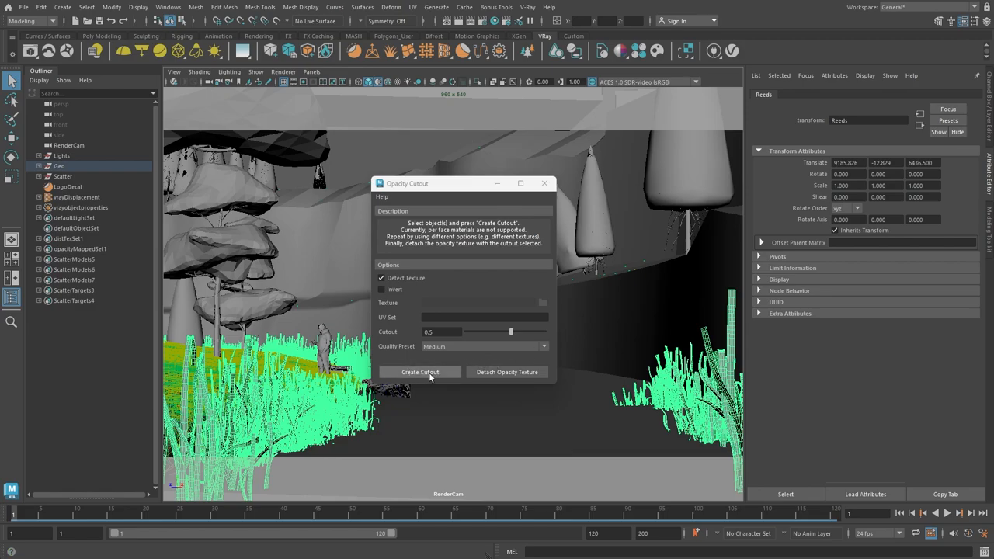
Step: Create cutout geometry for the Reeds group, select the Reeds_Converted group, and re-render
click(419, 373)
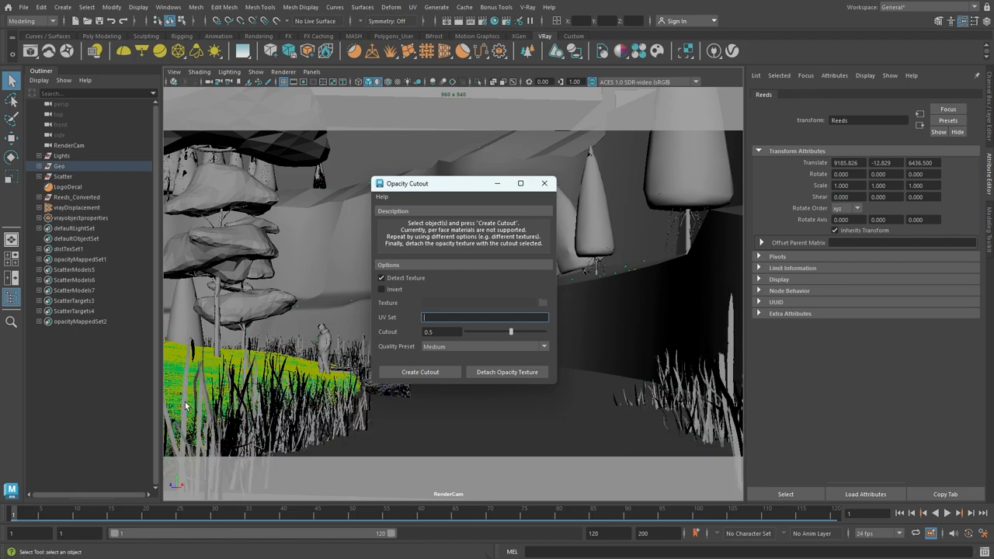
click(77, 195)
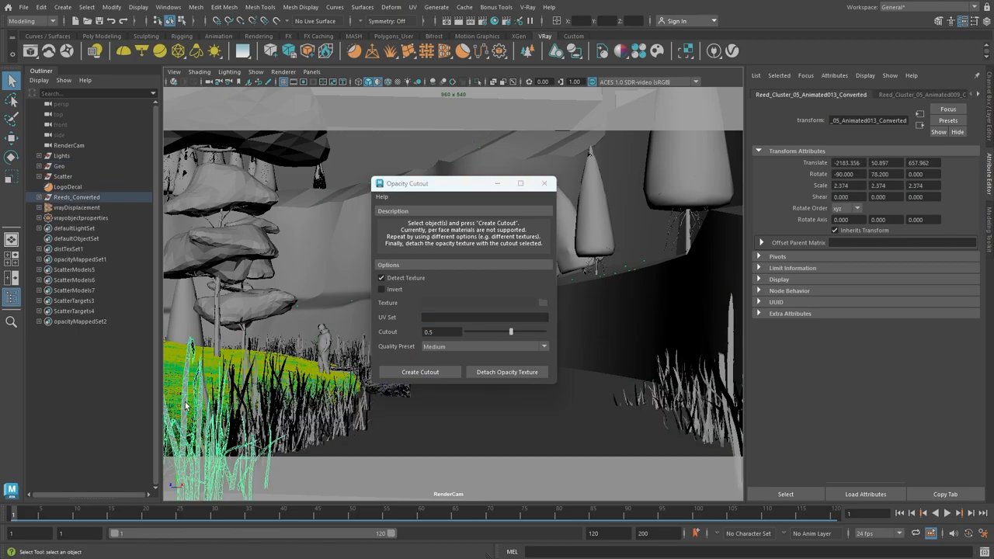
click(76, 197)
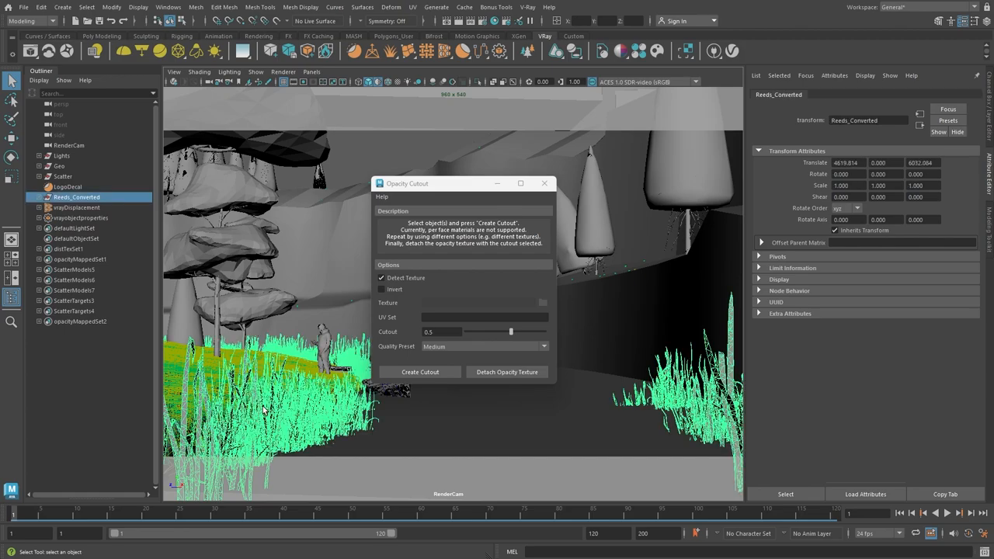
mouse_move(323, 425)
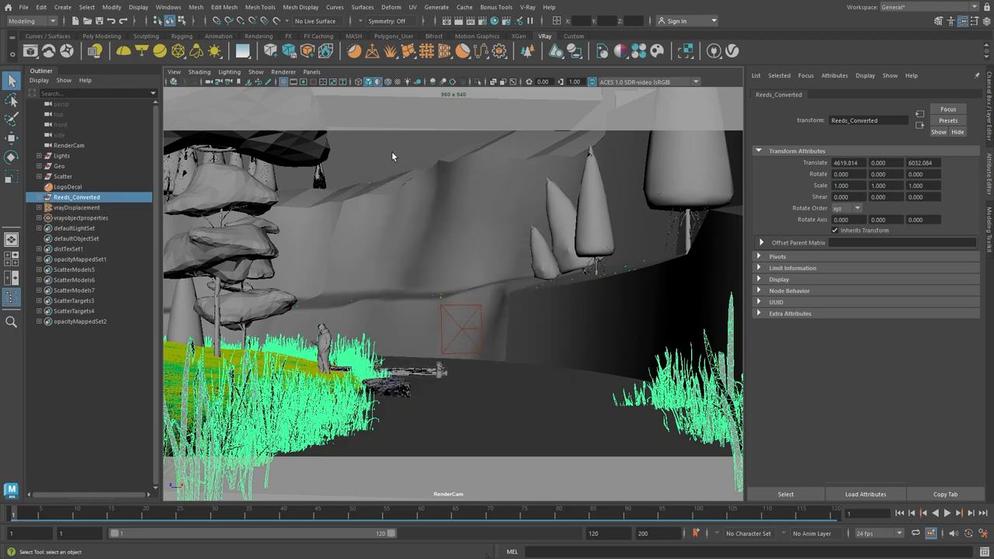
click(31, 49)
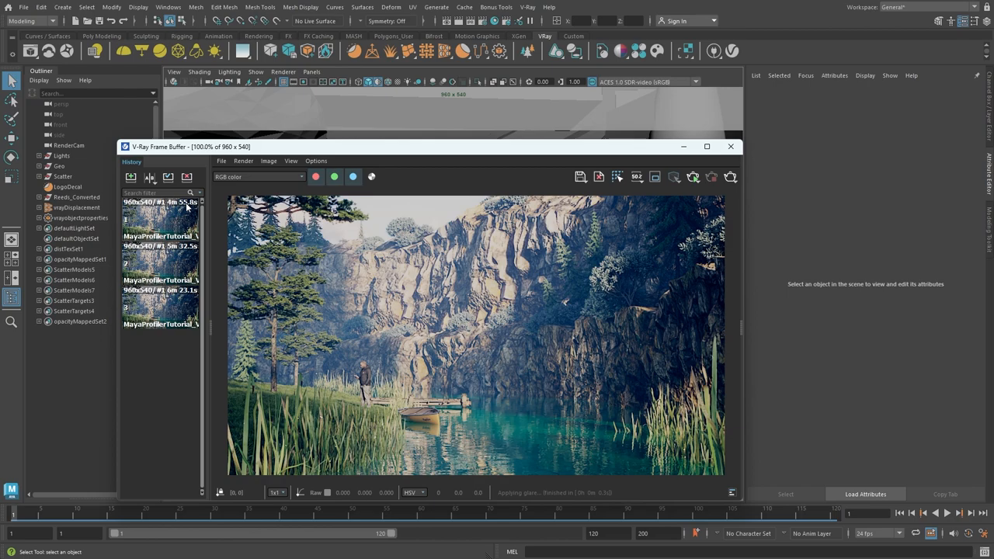
mouse_move(186, 233)
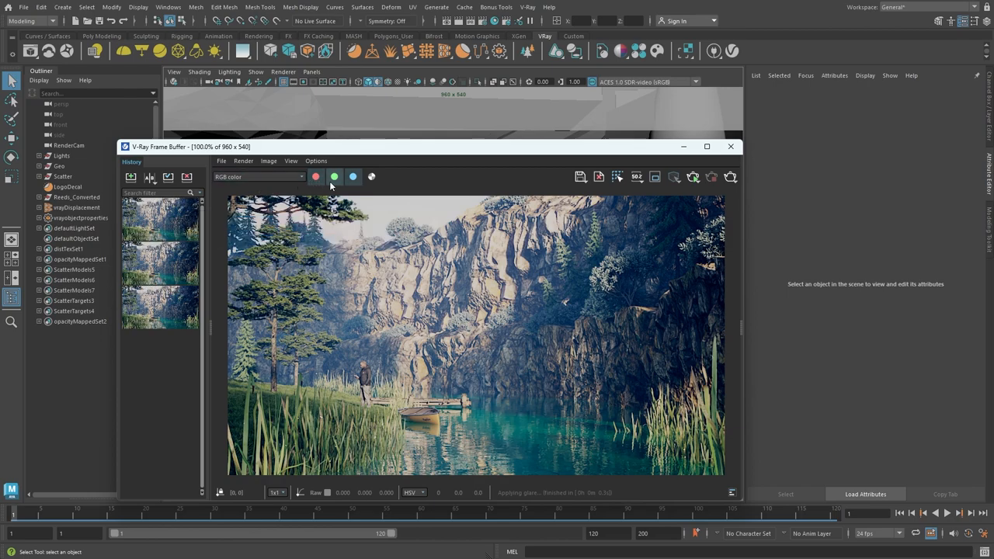
Step: Show the last profile for the render with cutout reeds from the V-Ray Profiler section
click(481, 22)
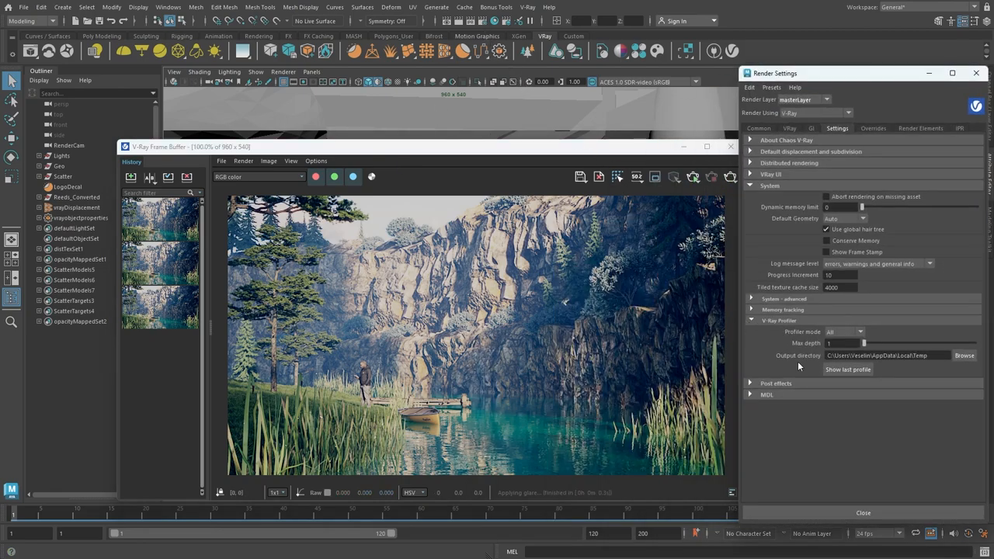
click(847, 370)
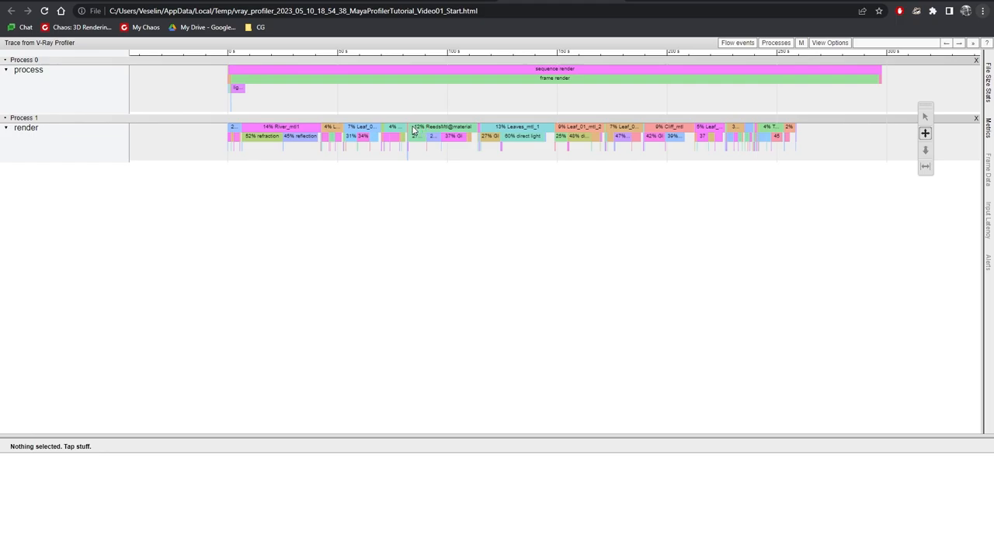
mouse_move(435, 199)
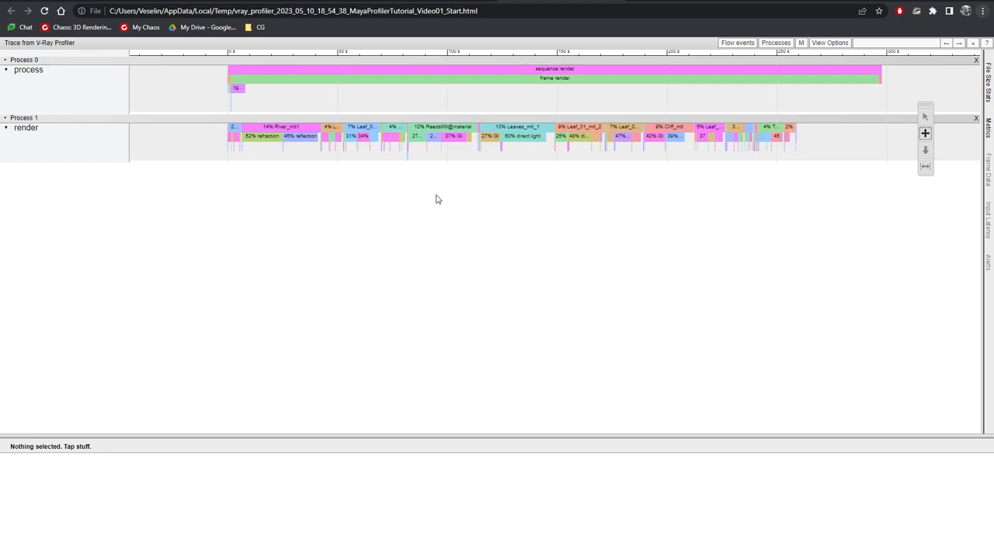